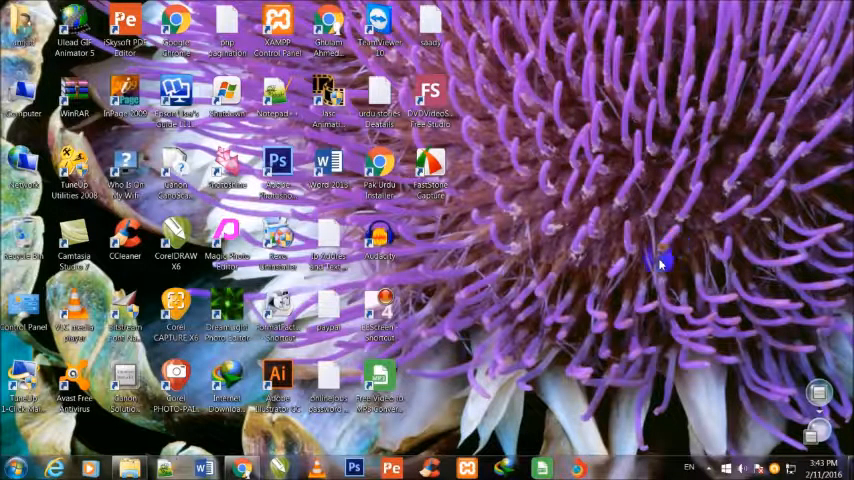
Step: Refresh the desktop from its right-click menu
right_click(660, 263)
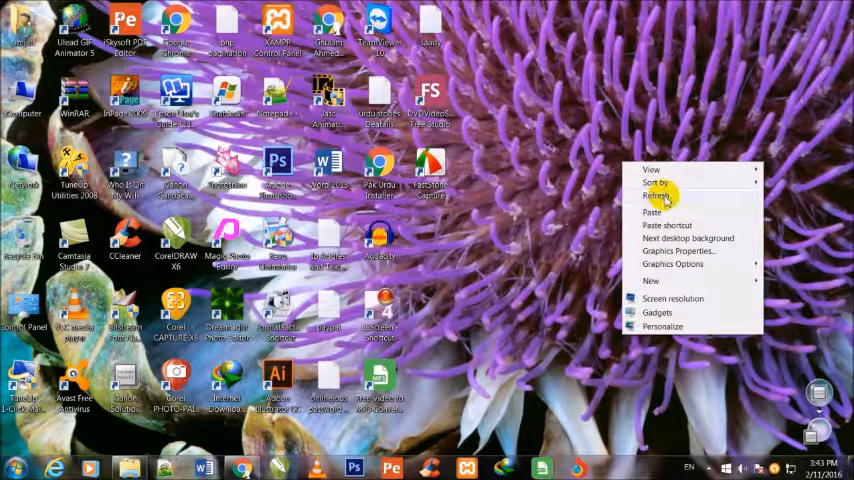
left_click(657, 196)
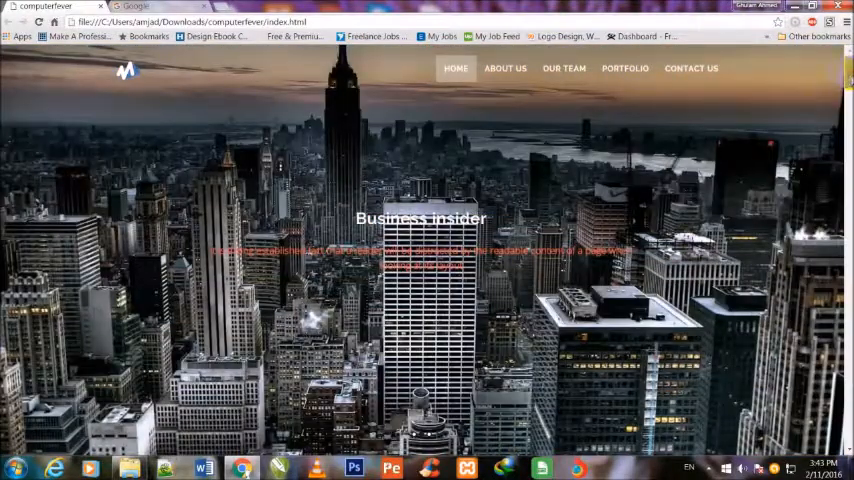
Step: Scroll the computerfever page through About Us, Our Team, Portfolio and Contact Us
left_click(505, 63)
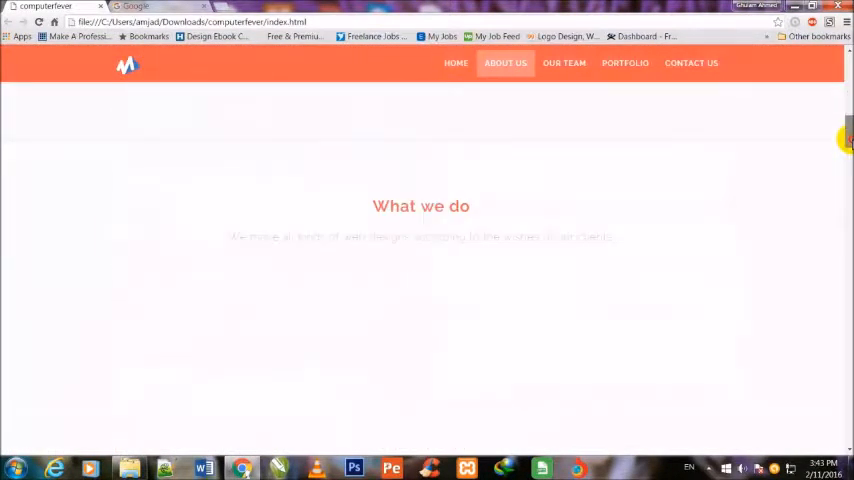
scroll("down", 3)
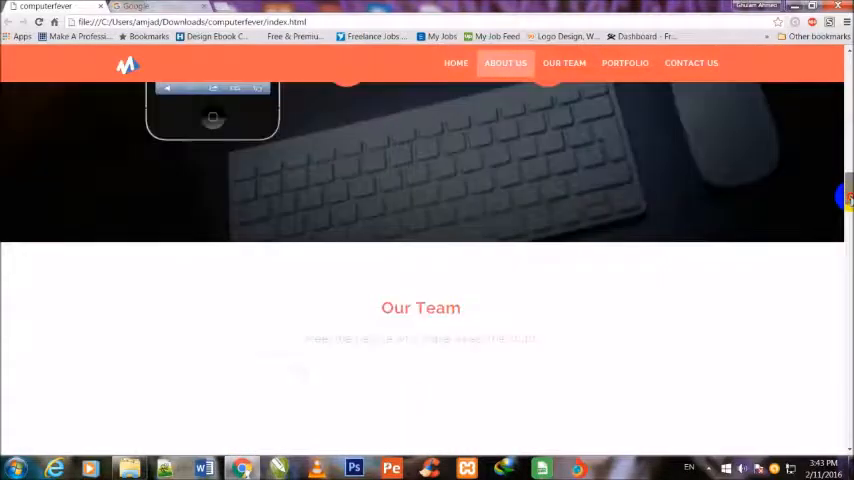
scroll("down", 3)
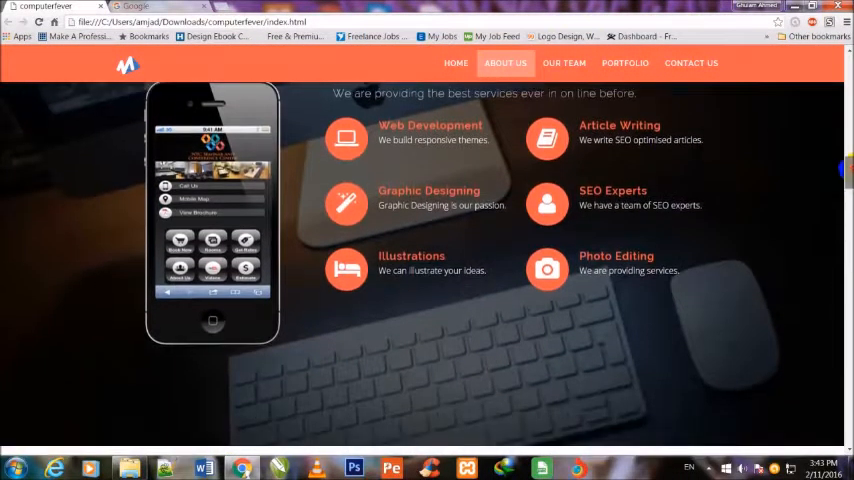
scroll("down", 3)
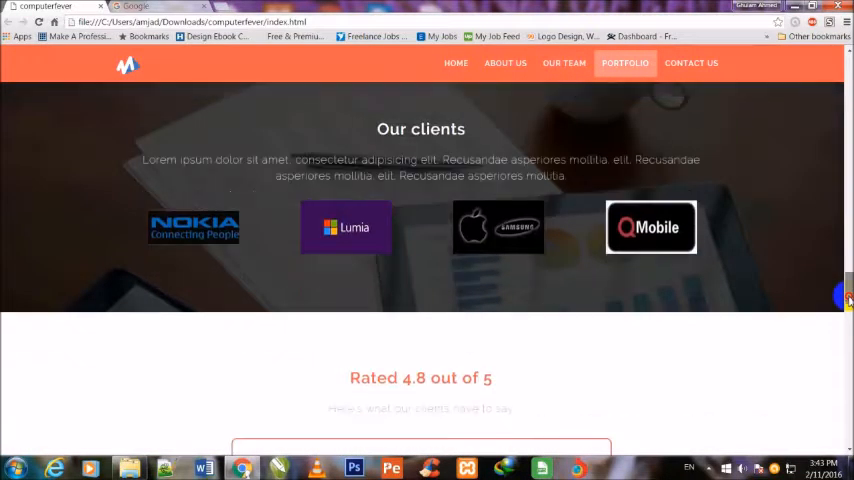
scroll("down", 3)
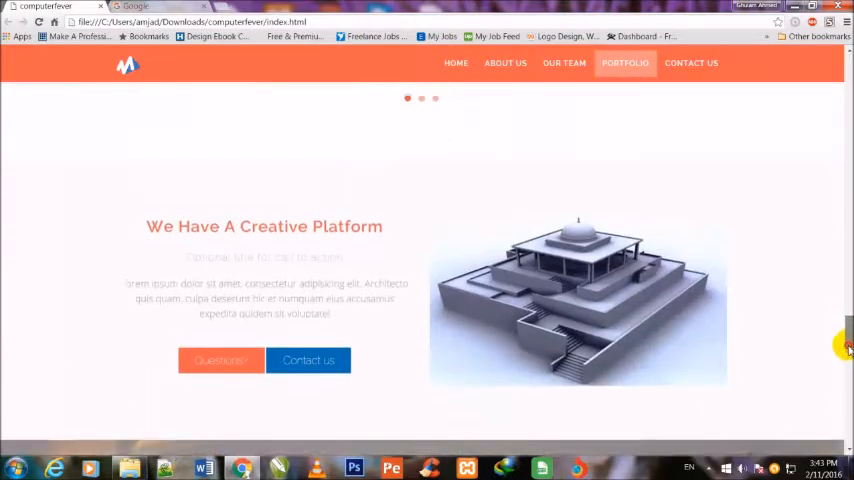
scroll("down", 3)
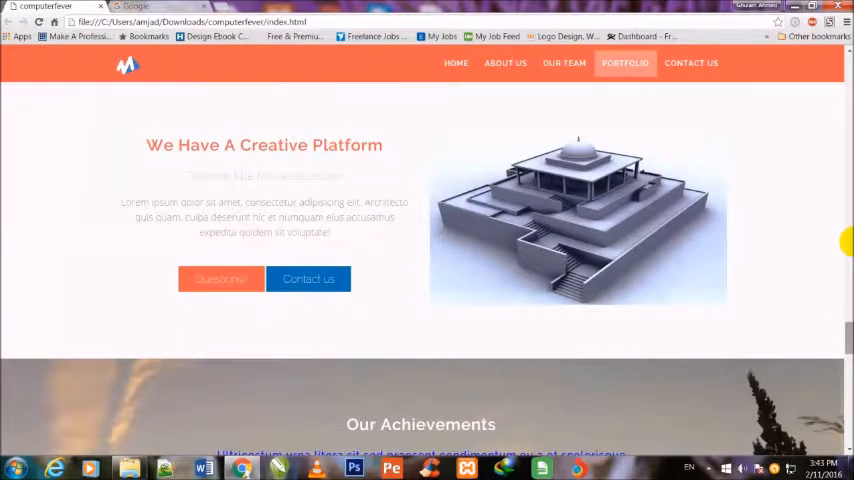
scroll("down", 3)
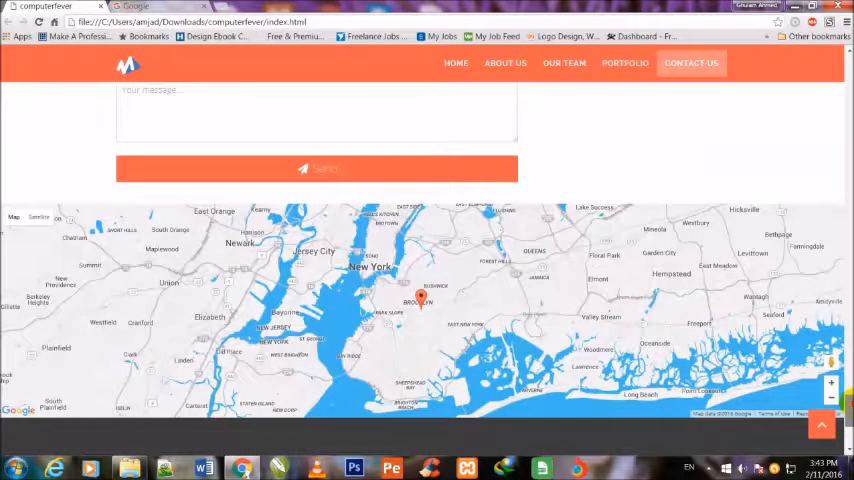
scroll("down", 3)
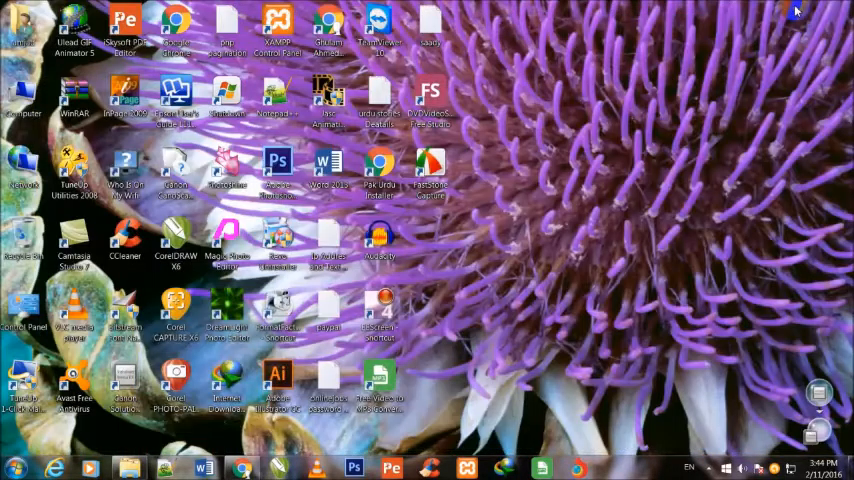
mouse_move(545, 365)
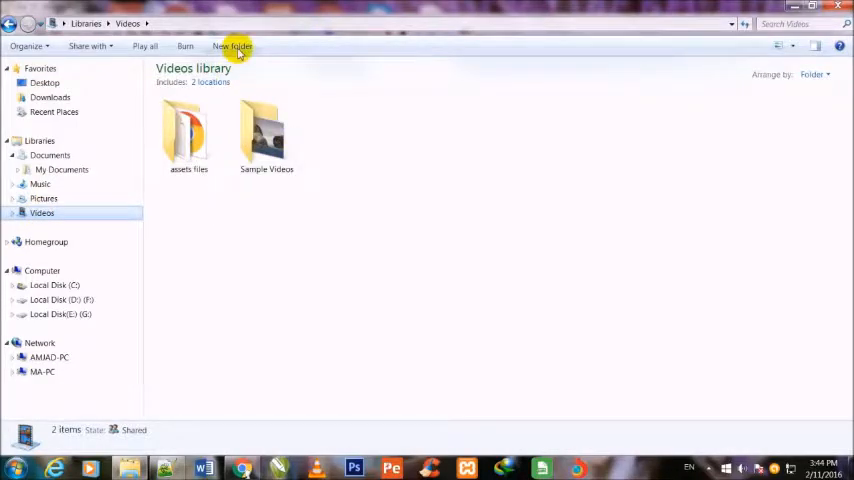
Step: Create a computerfever folder in the Videos library and open it
left_click(232, 46)
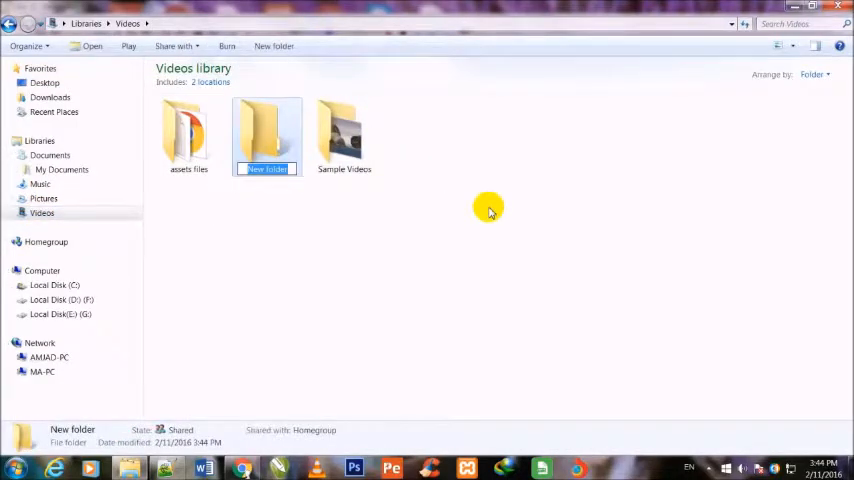
type("computerfever")
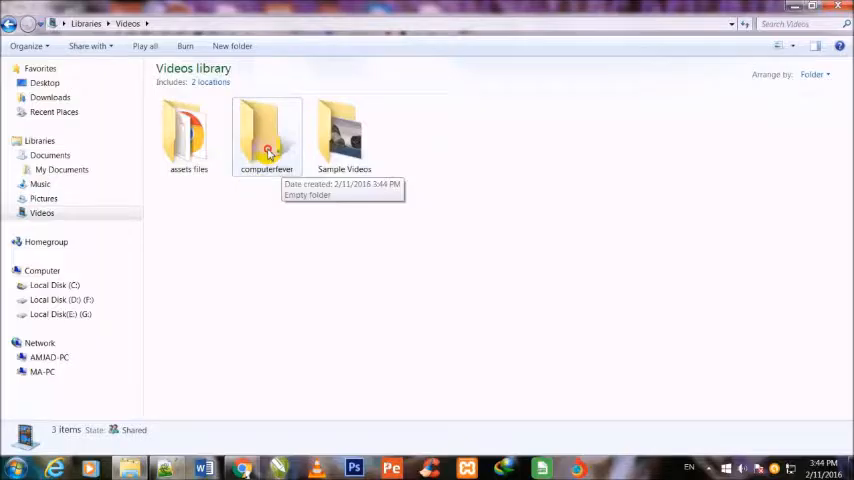
double_click(266, 135)
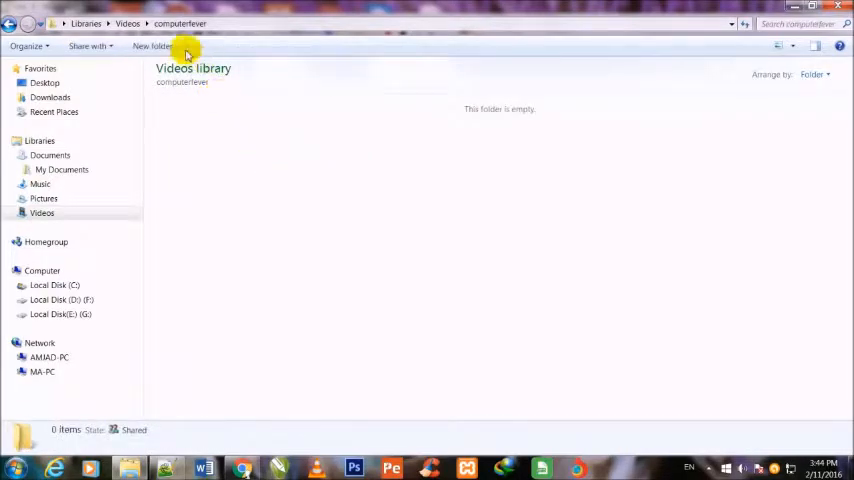
mouse_move(152, 46)
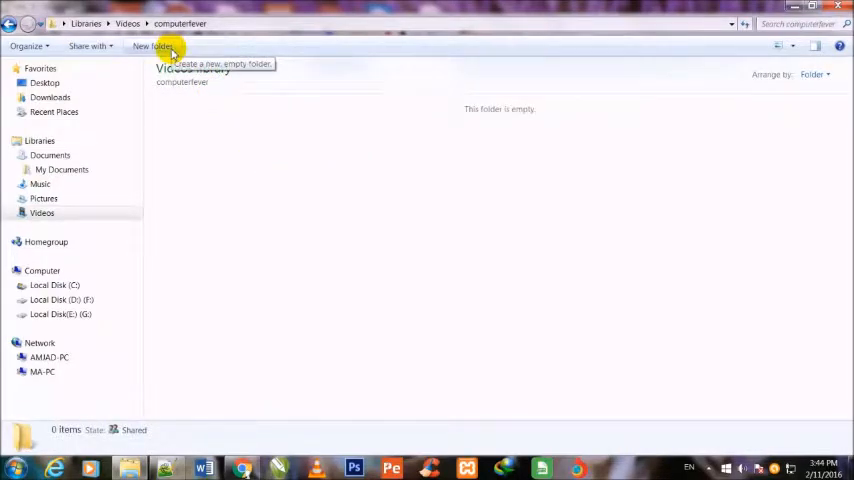
Step: Create a subfolder named store inside computerfever
left_click(150, 46)
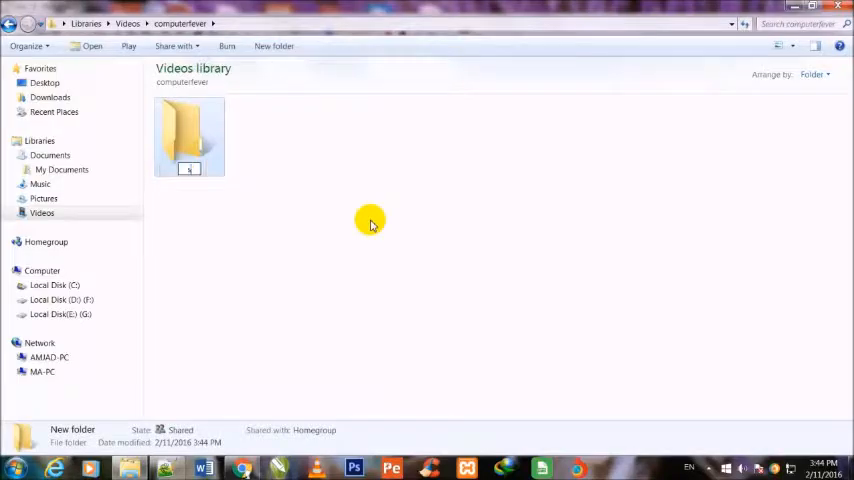
type("store")
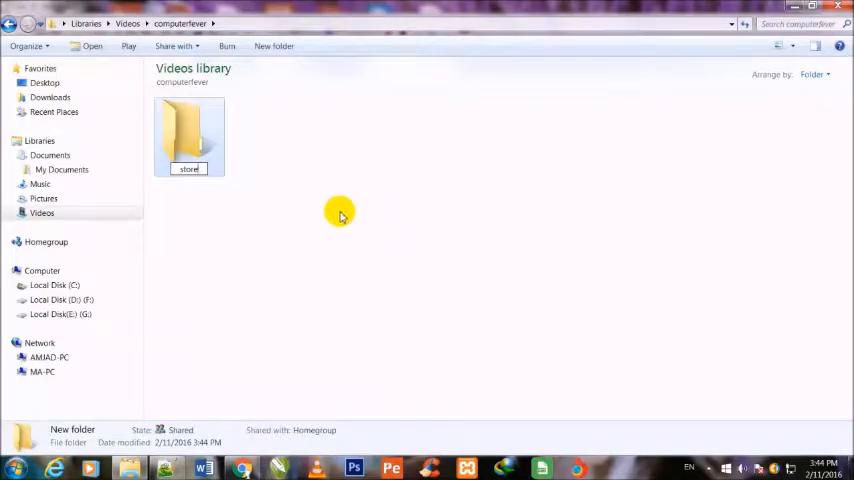
left_click(189, 135)
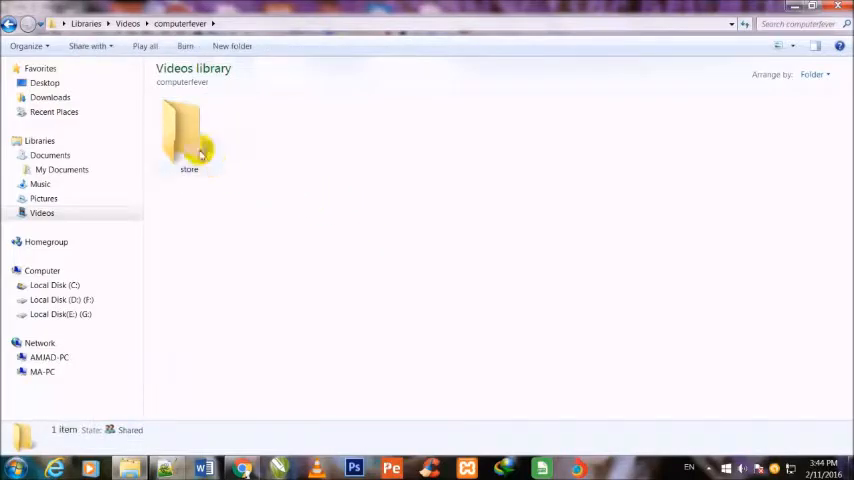
Step: Inside store, add css, images, fonts and js subfolders
double_click(189, 135)
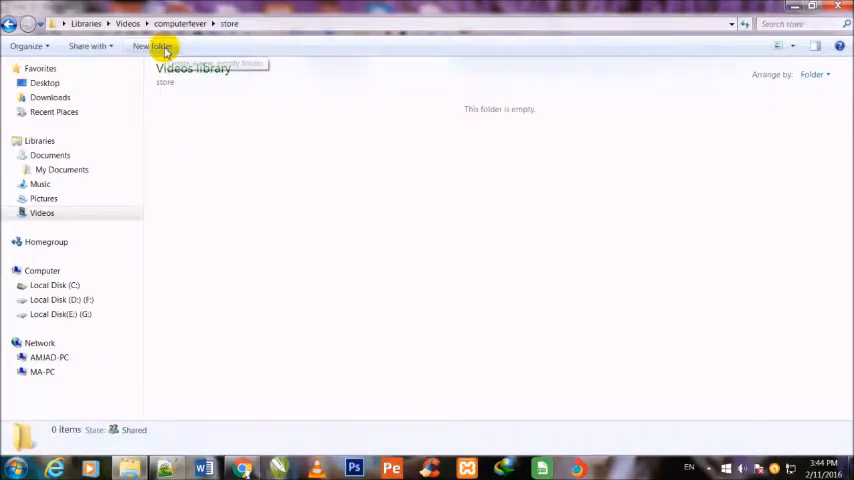
left_click(150, 46)
type("css")
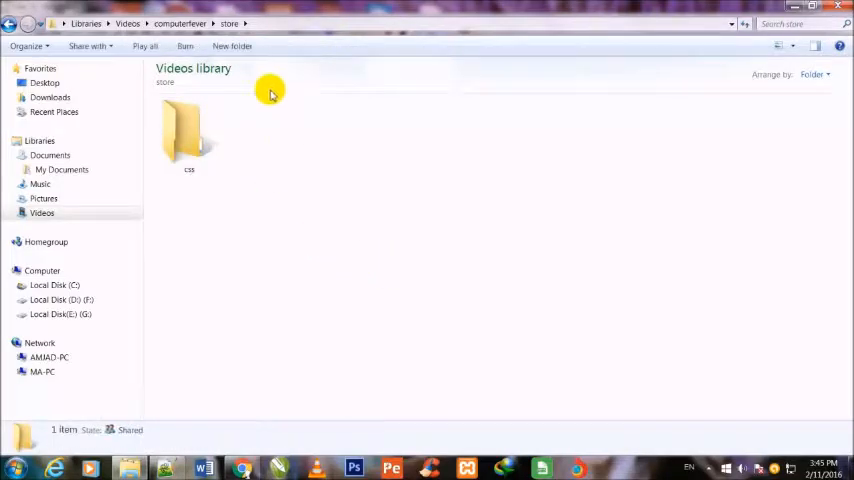
left_click(231, 46)
type("images")
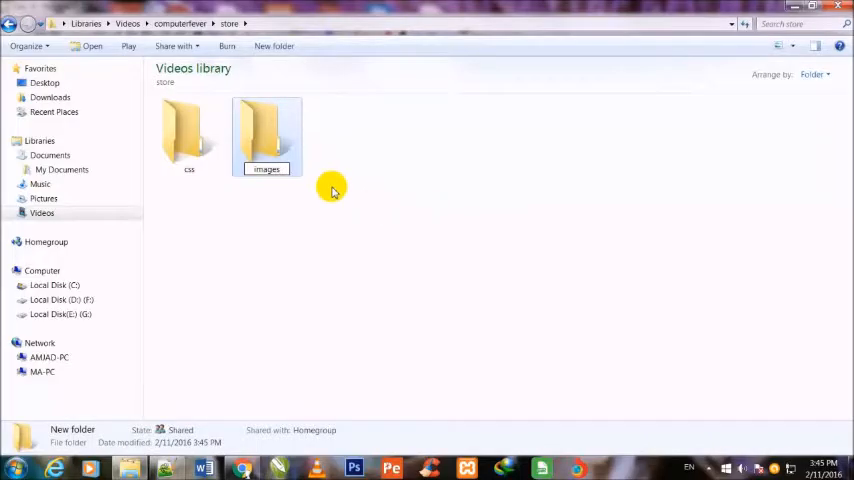
left_click(273, 46)
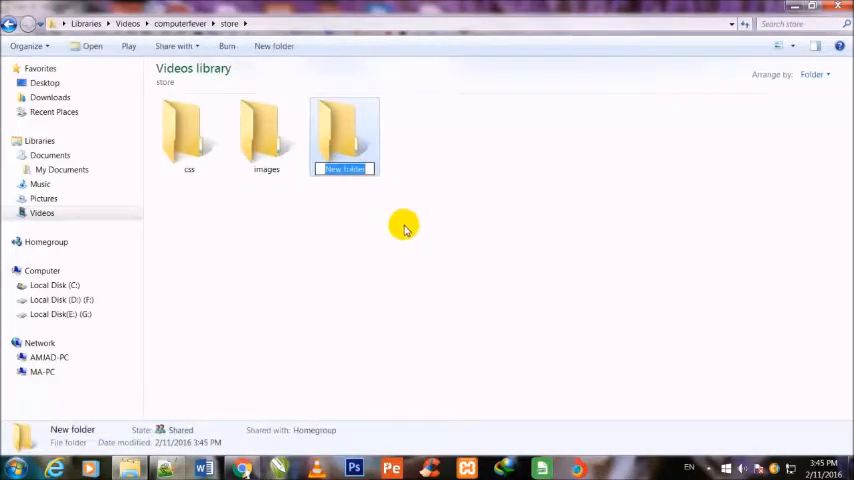
type("fo")
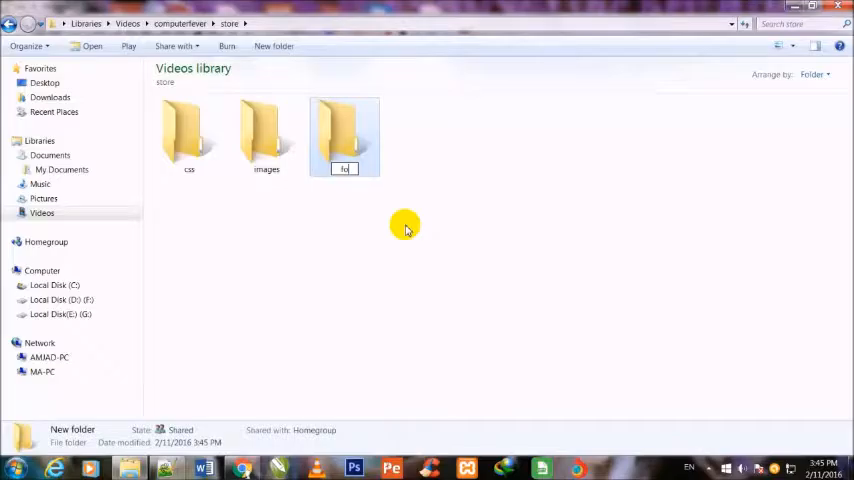
type("fonts")
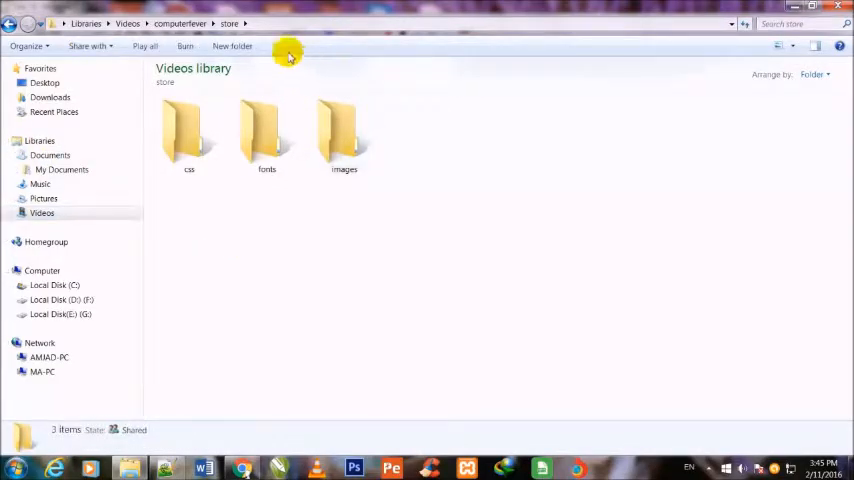
left_click(232, 46)
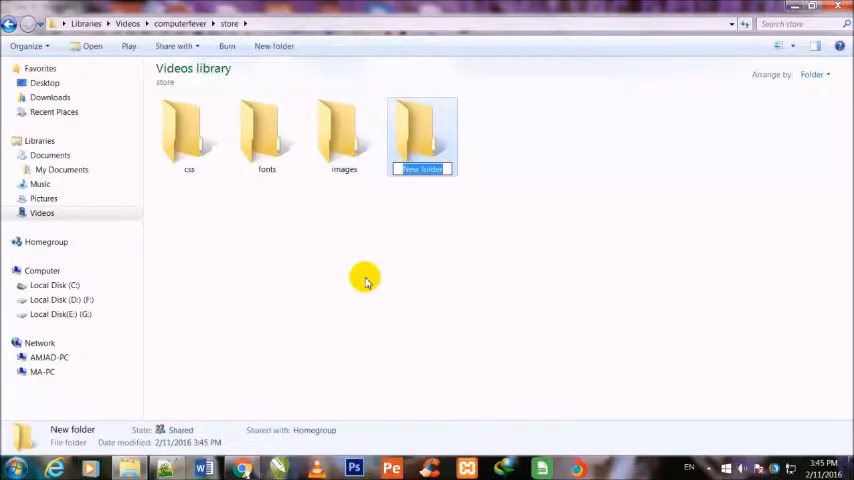
type("js")
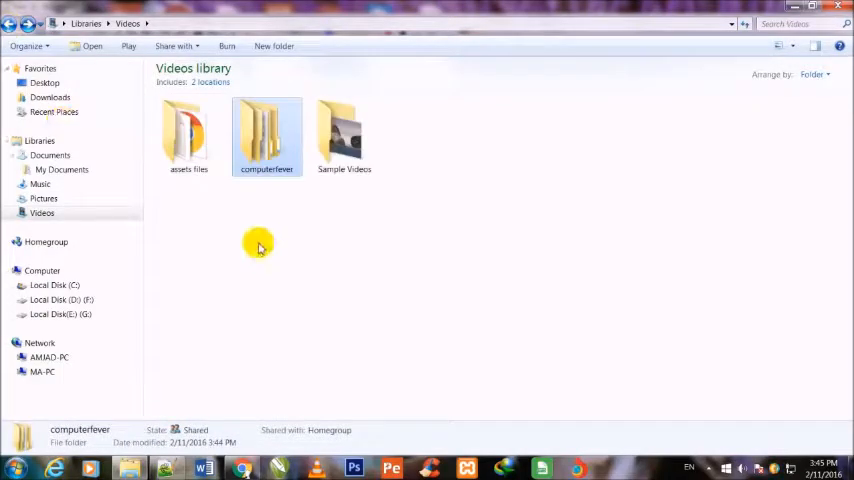
right_click(252, 250)
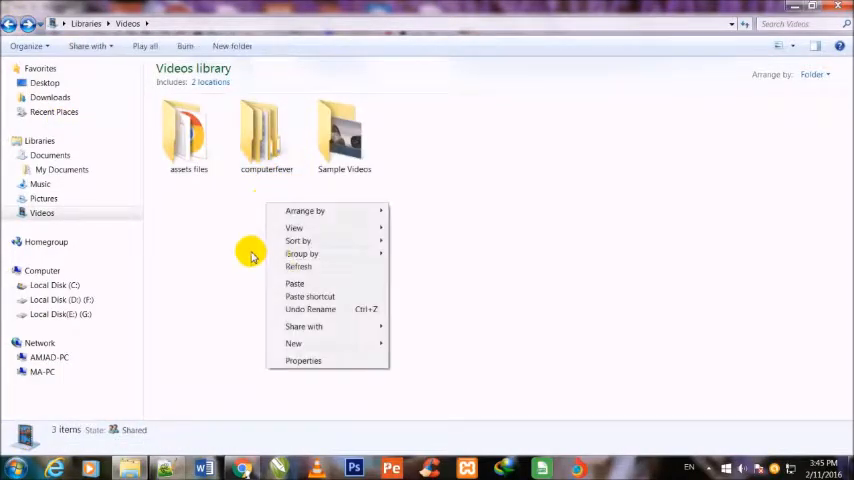
left_click(266, 140)
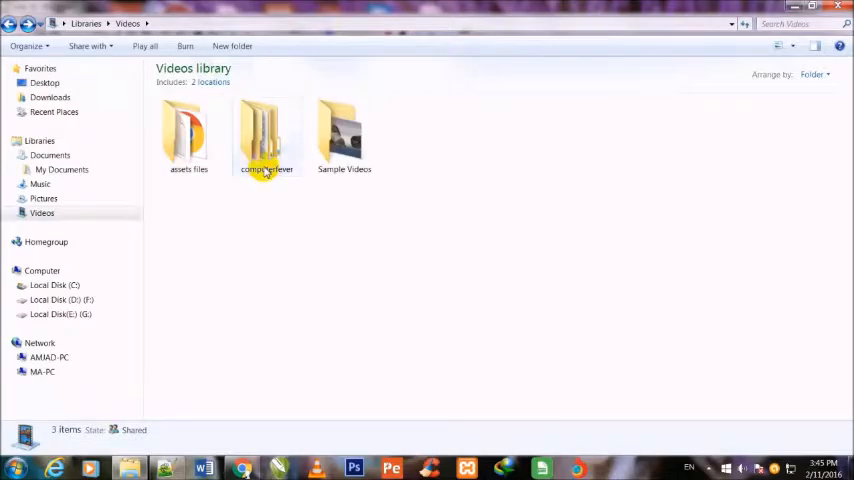
double_click(266, 135)
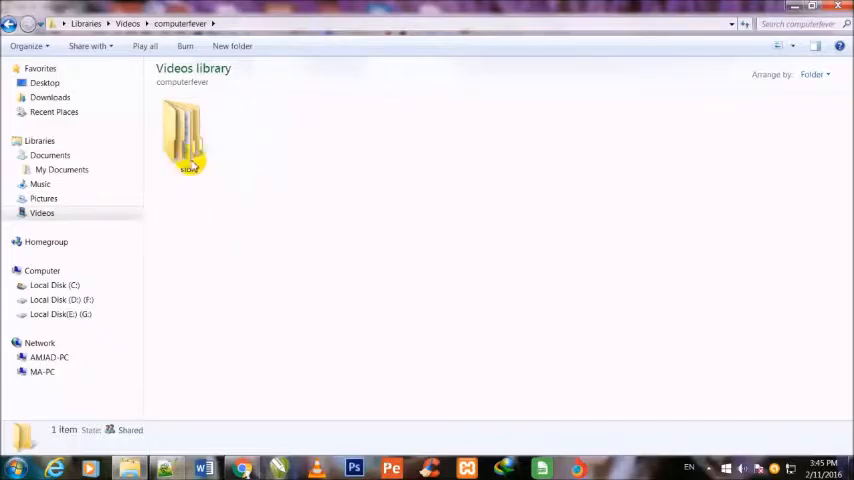
double_click(189, 135)
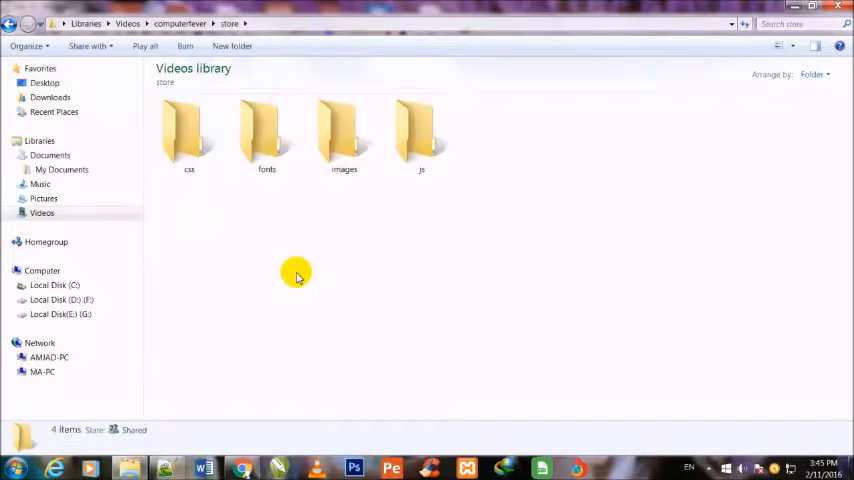
mouse_move(463, 212)
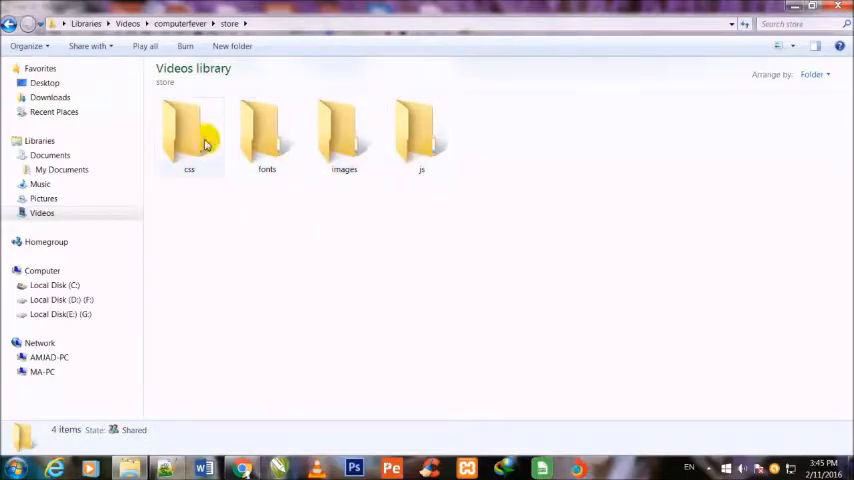
double_click(189, 135)
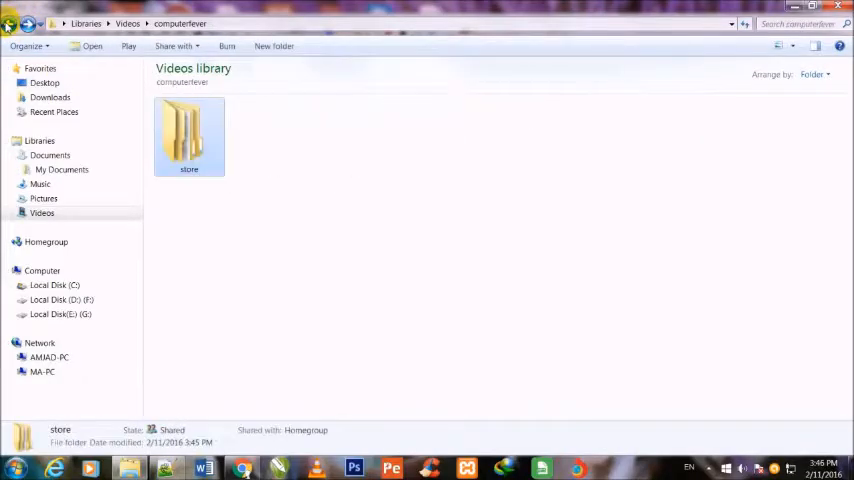
Step: Refresh the computerfever folder view
right_click(380, 240)
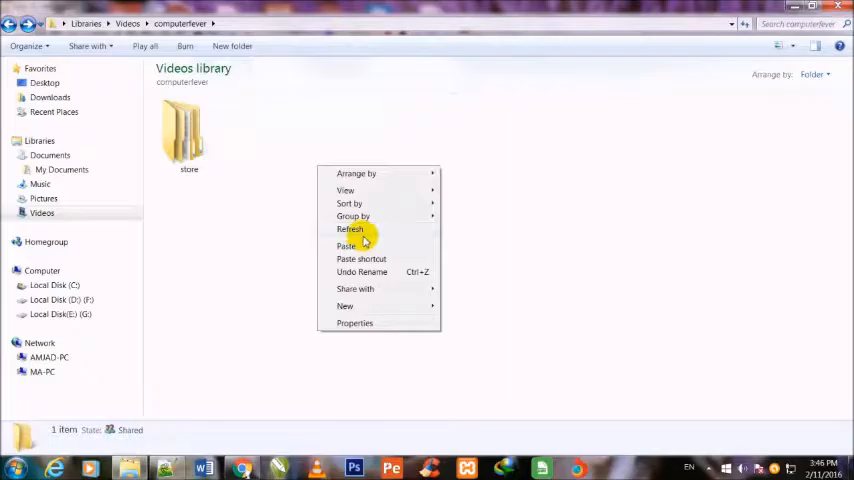
left_click(167, 394)
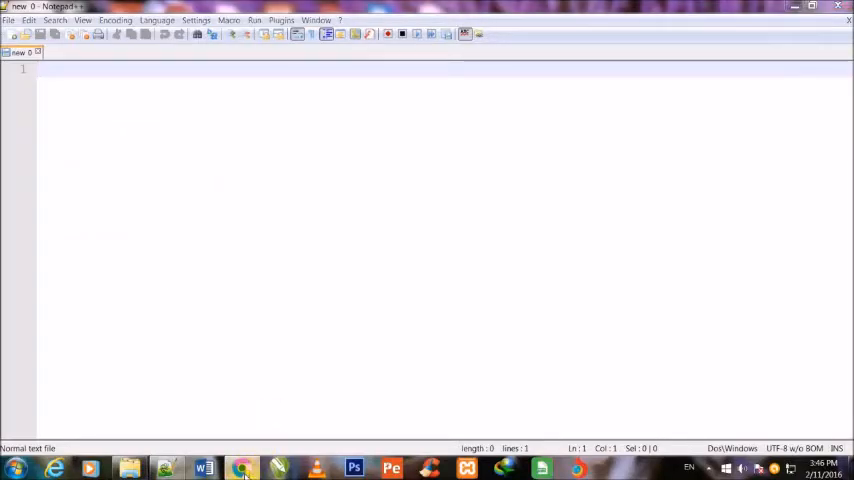
Step: In Chrome's getbootstrap.com tab, go to the Getting started page
left_click(243, 467)
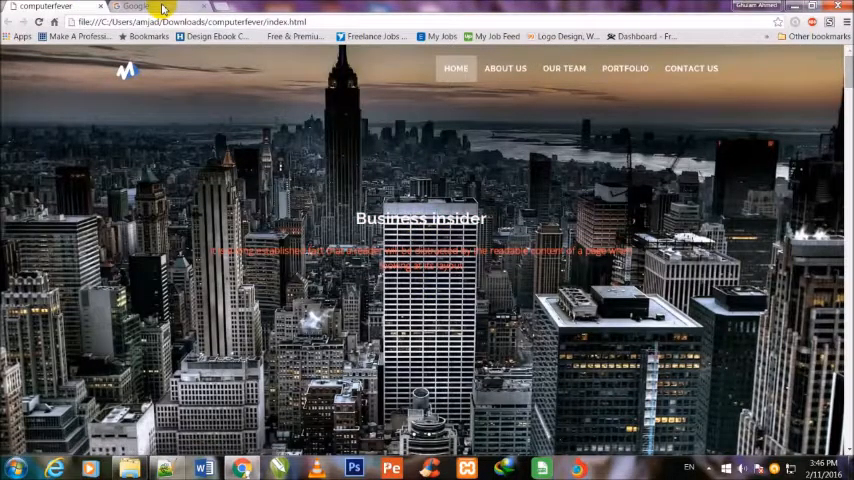
left_click(135, 7)
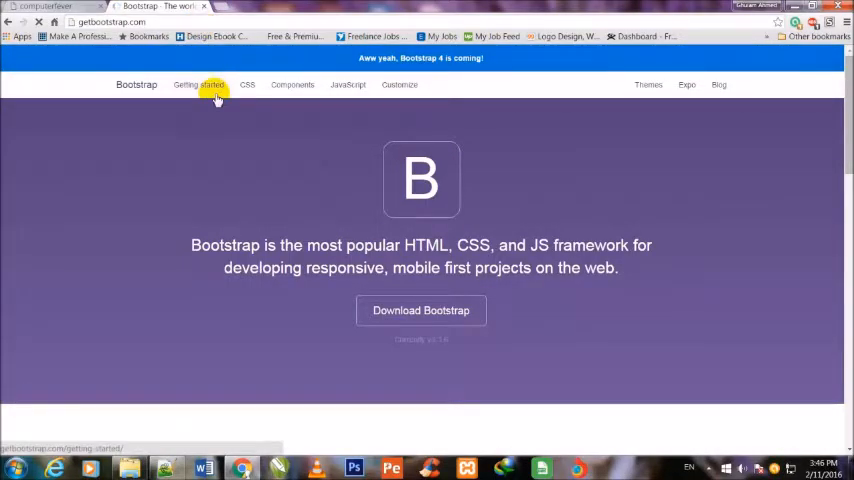
left_click(199, 85)
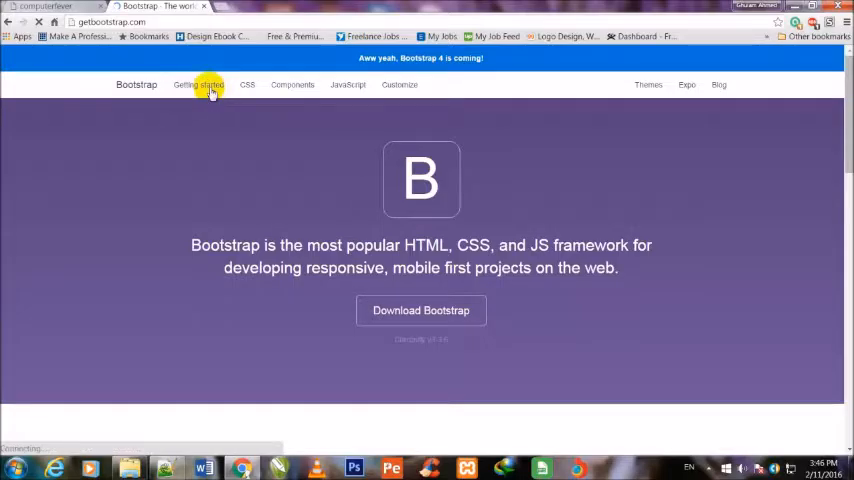
left_click(198, 85)
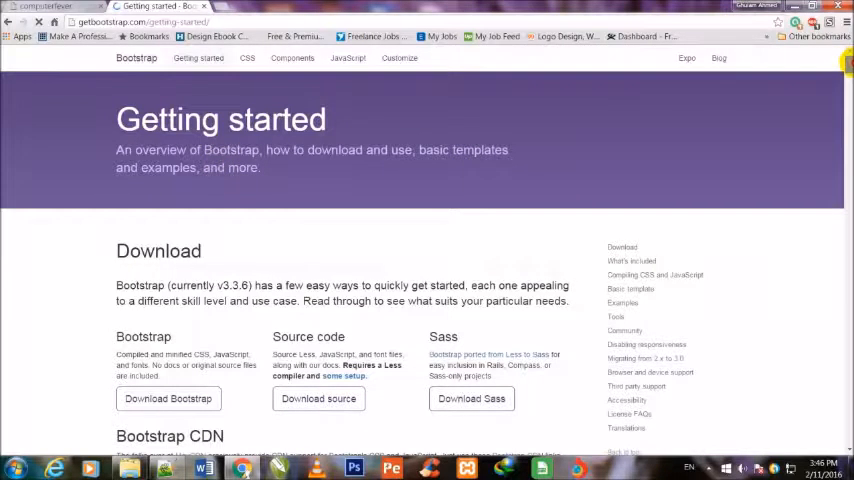
Step: Scroll down to Basic template and copy its HTML code
scroll("down", 3)
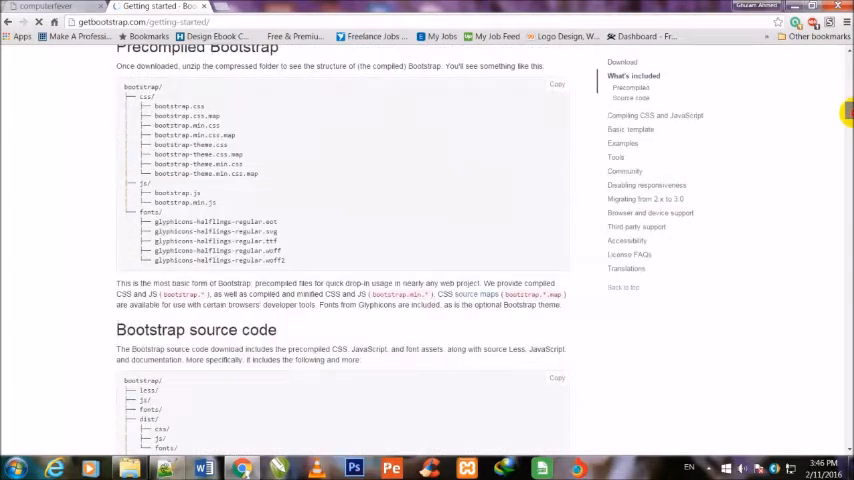
scroll("down", 3)
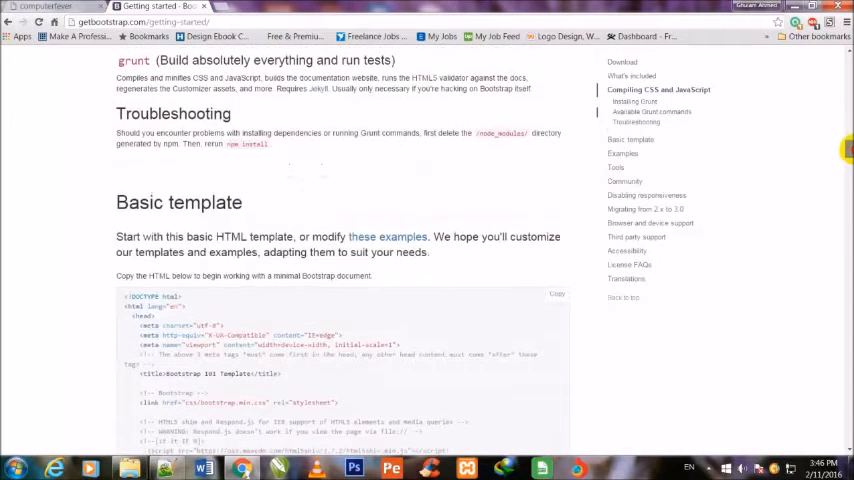
scroll("down", 3)
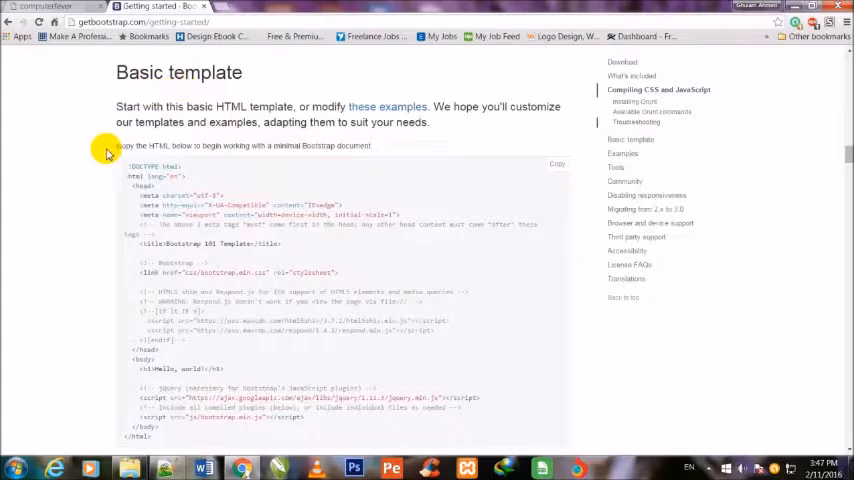
mouse_move(453, 121)
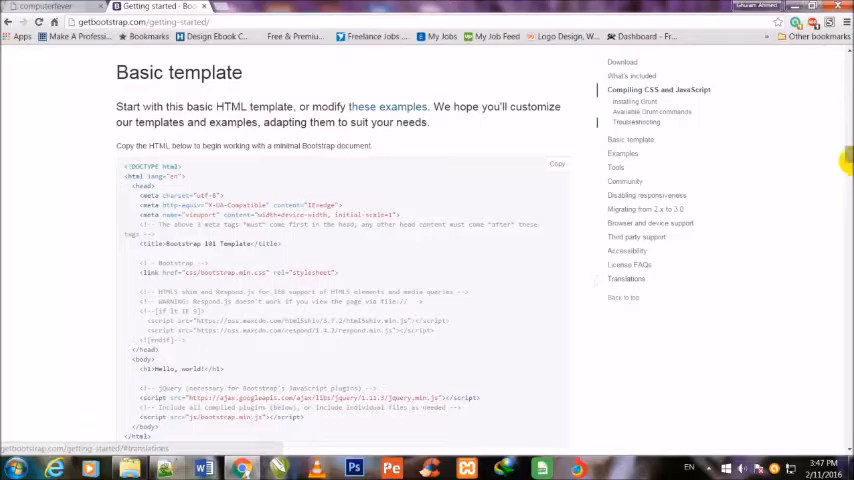
scroll("down", 3)
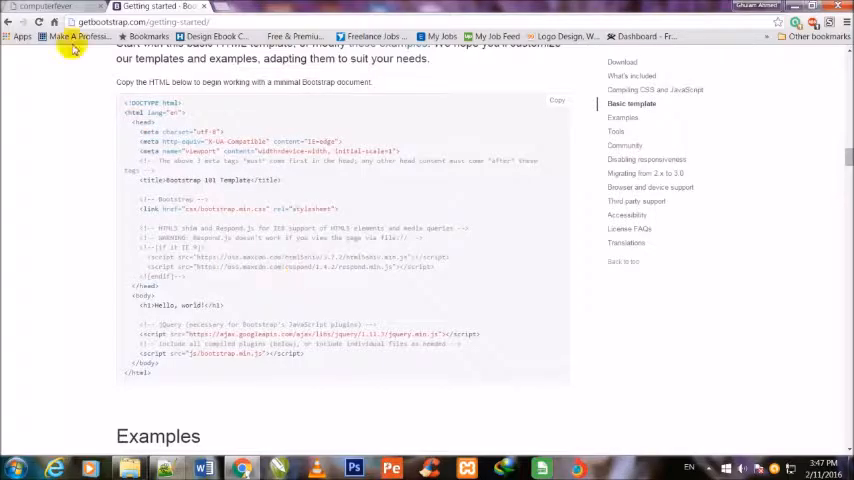
mouse_move(405, 224)
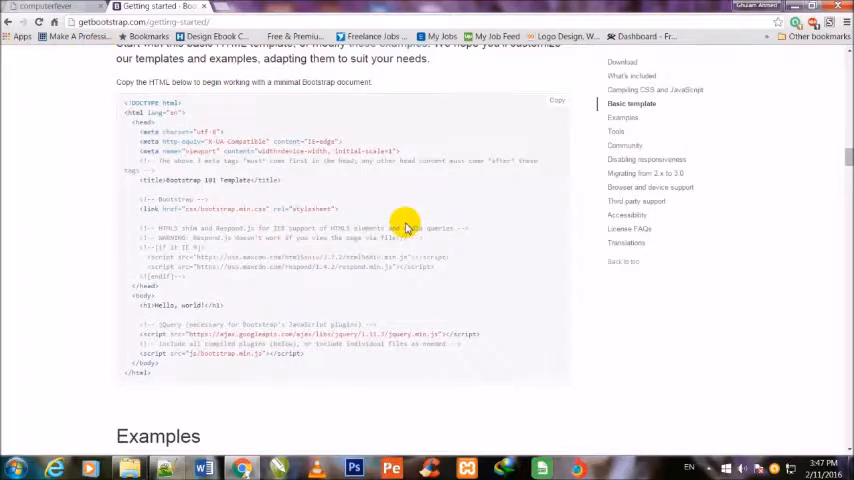
mouse_move(258, 208)
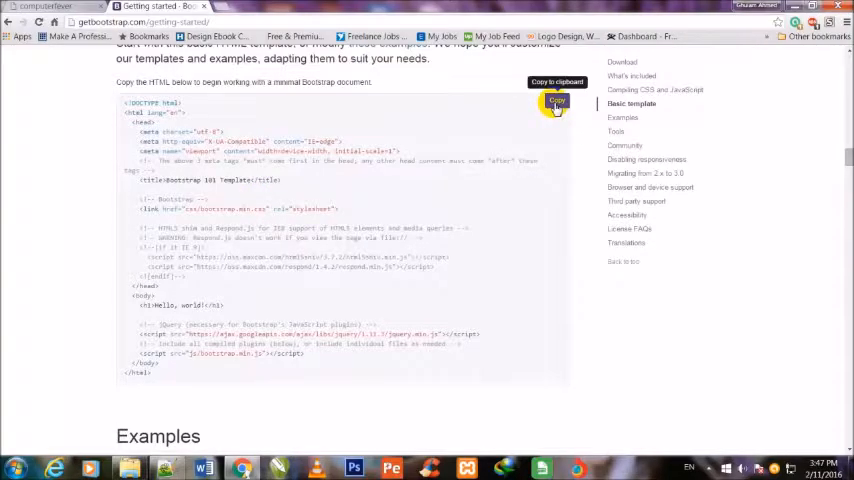
left_click(557, 102)
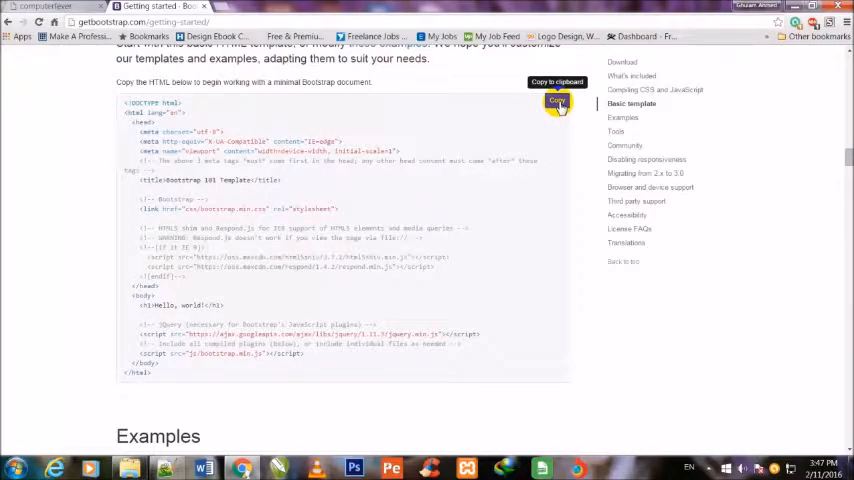
left_click(557, 100)
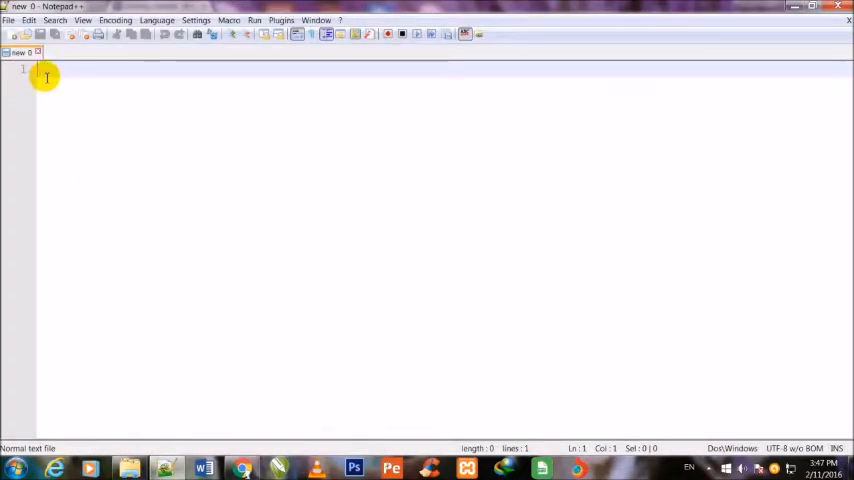
mouse_move(90, 94)
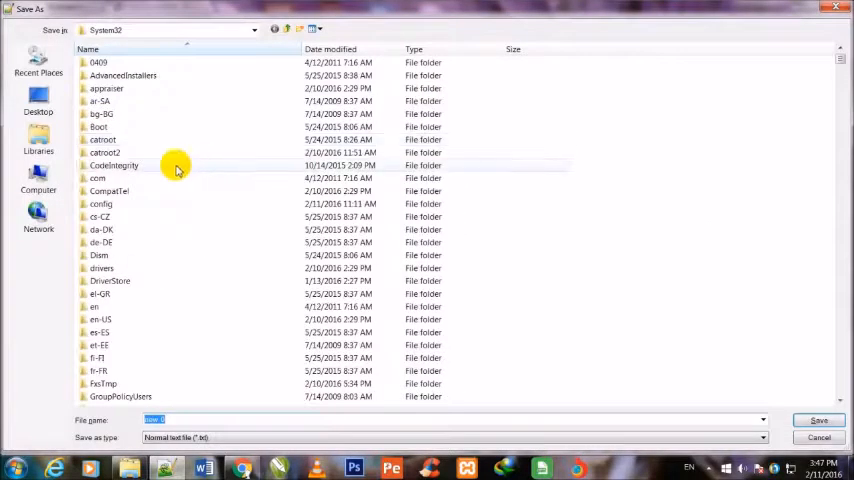
Step: Save the document as index.html in Libraries > Videos > computerfever
left_click(38, 140)
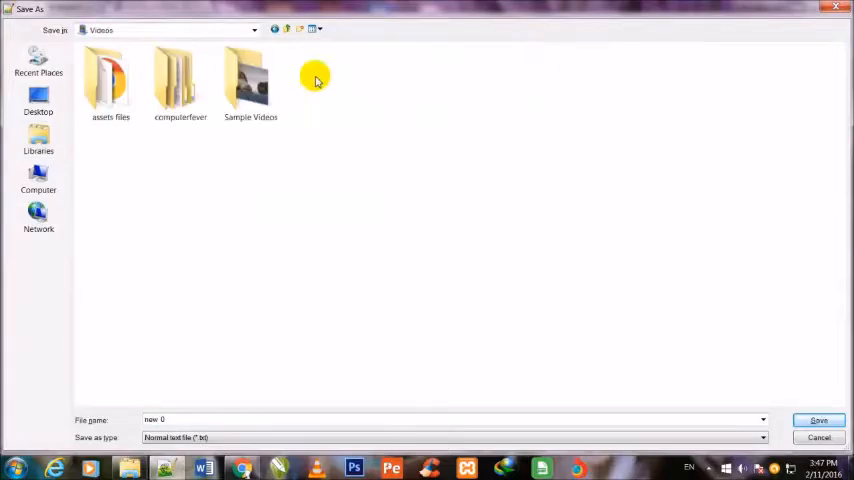
left_click(180, 82)
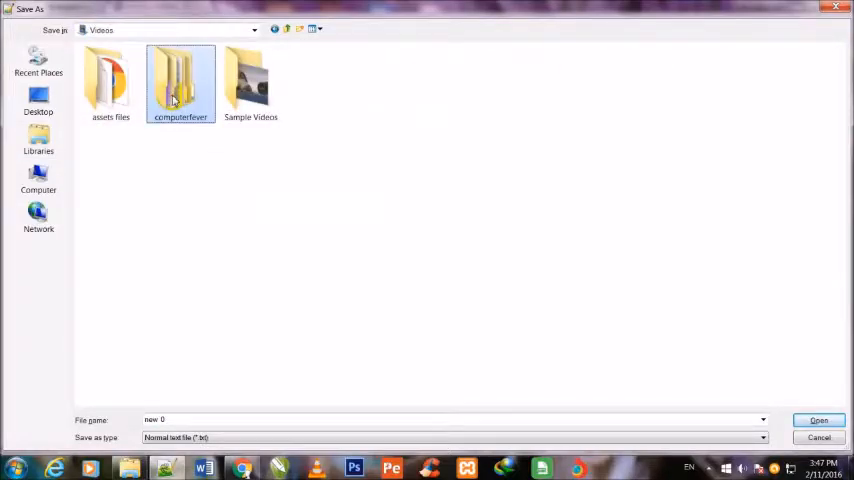
double_click(180, 80)
type("index.html")
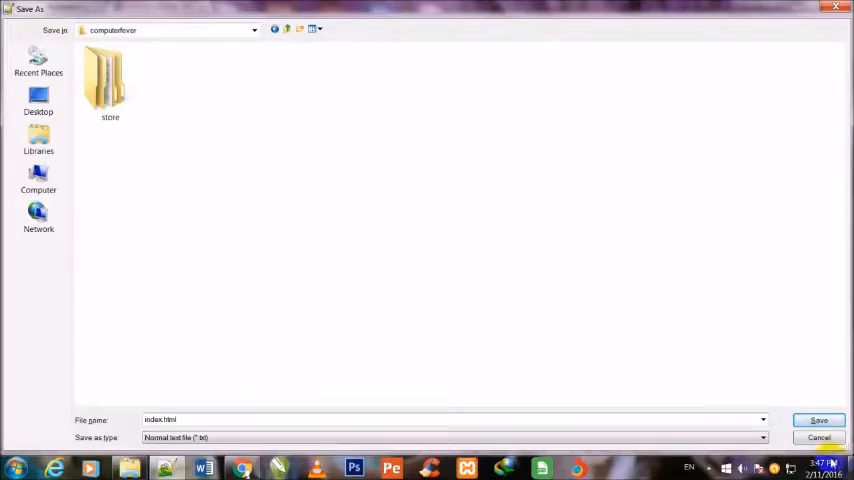
left_click(818, 420)
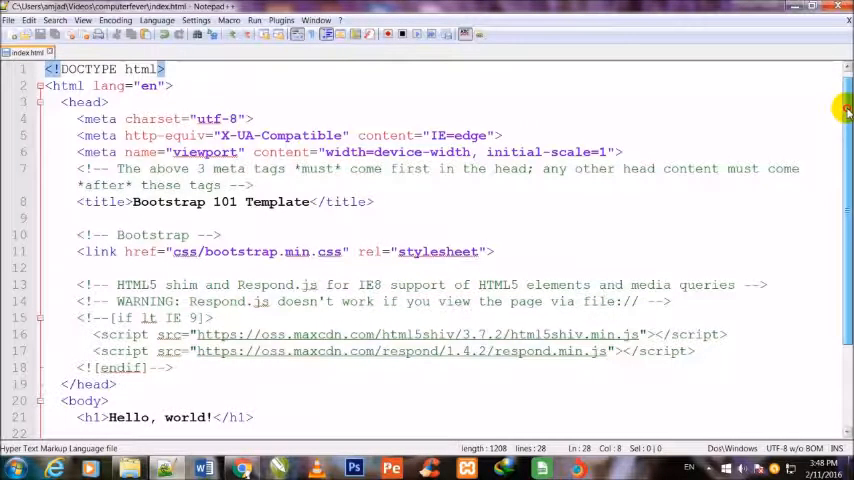
scroll("down", 3)
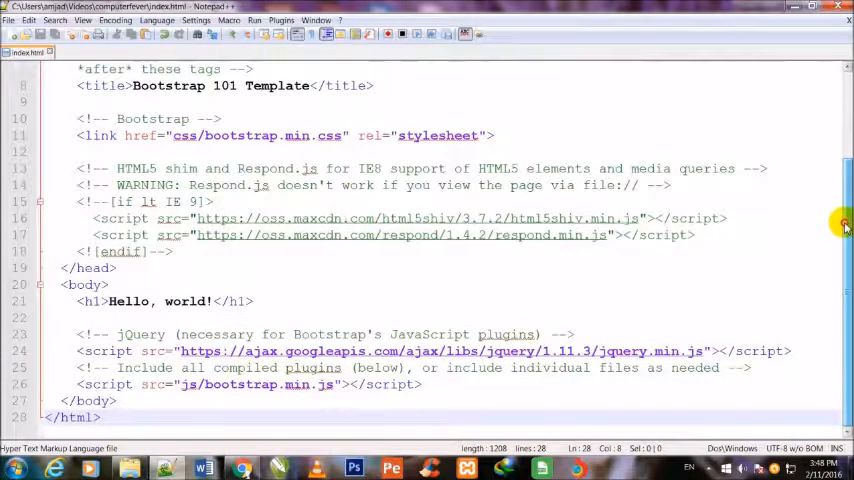
scroll("down", 3)
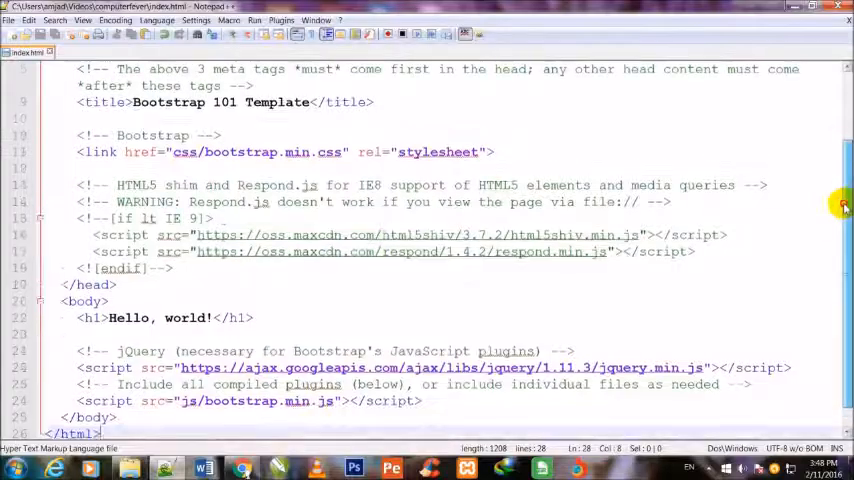
scroll("up", 3)
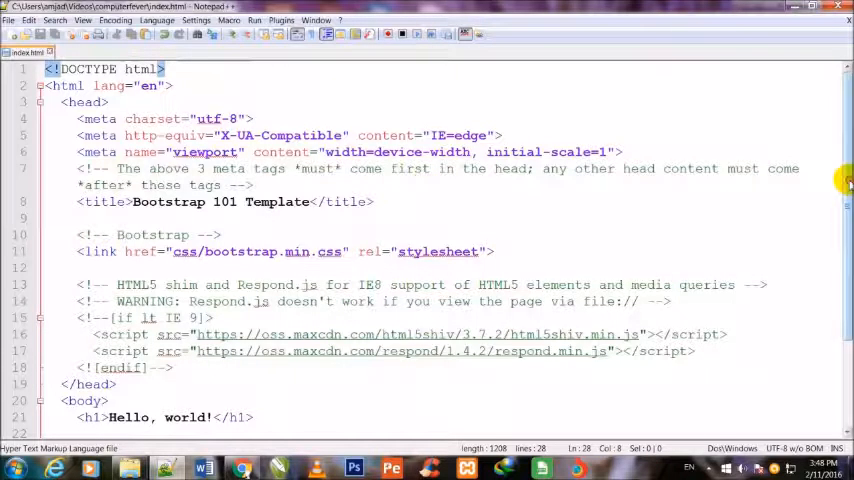
scroll("down", 3)
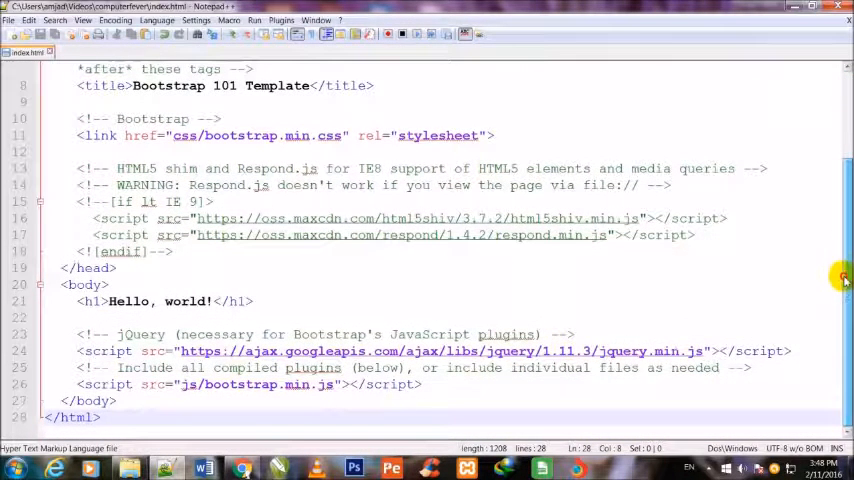